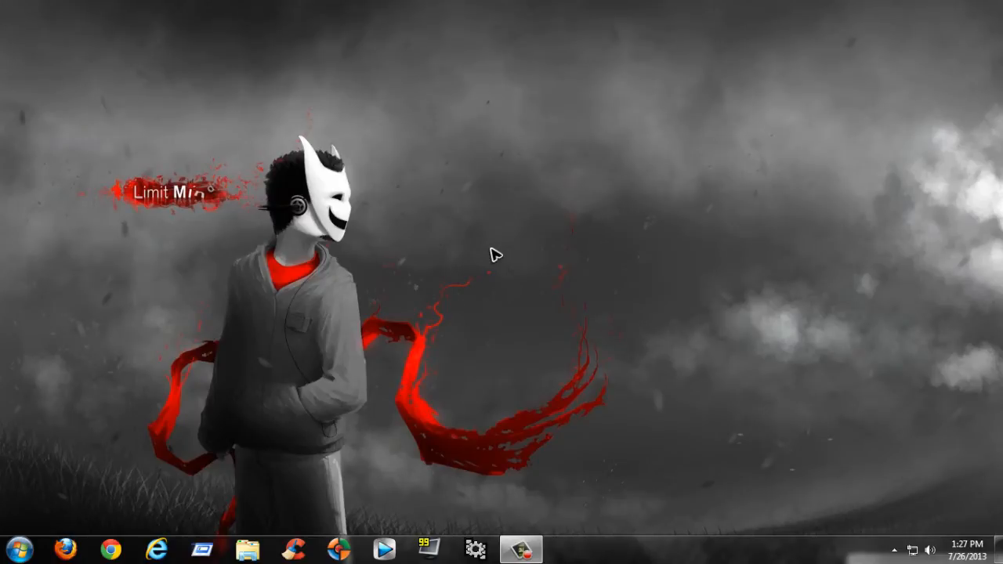
mouse_move(531, 244)
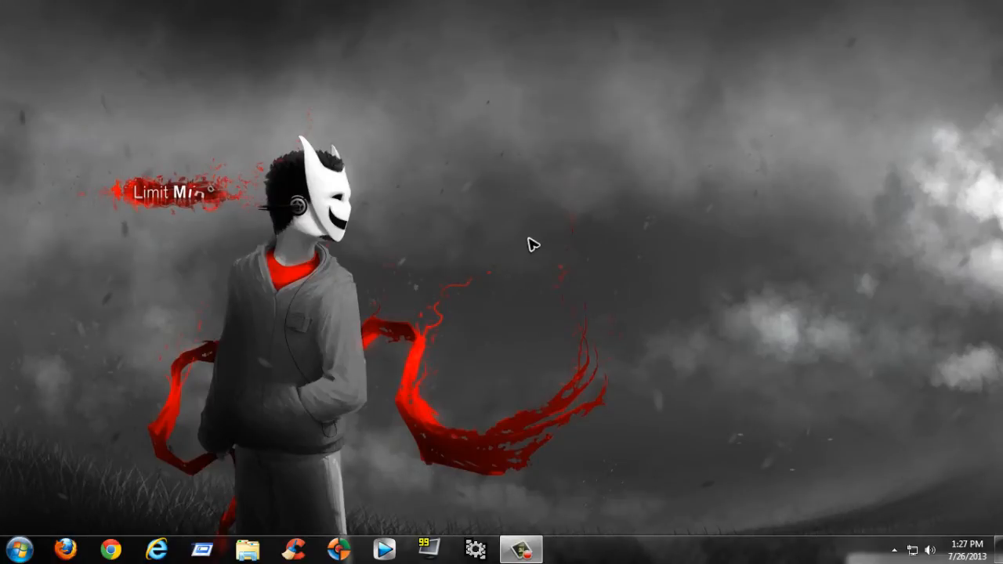
mouse_move(531, 265)
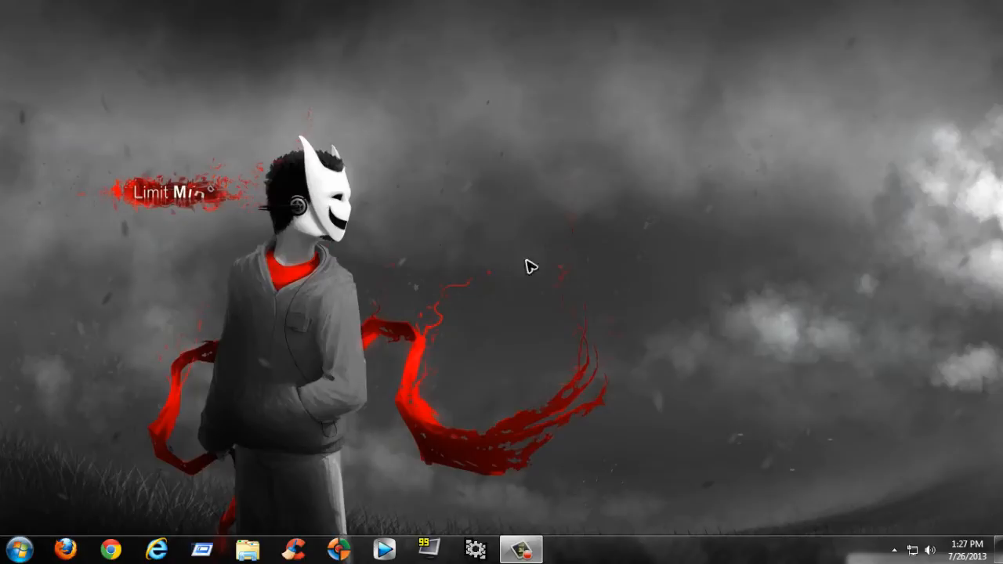
mouse_move(500, 286)
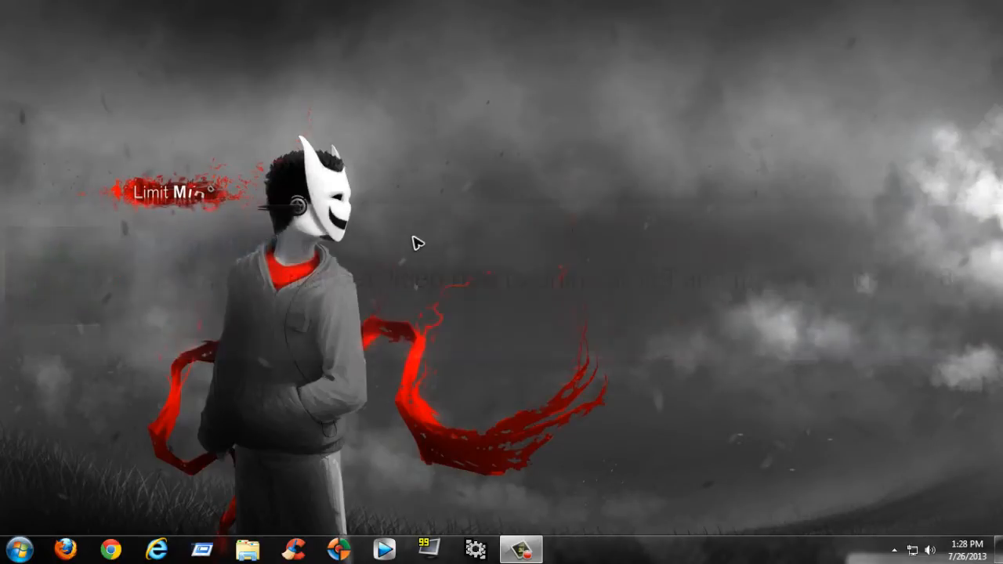
mouse_move(556, 210)
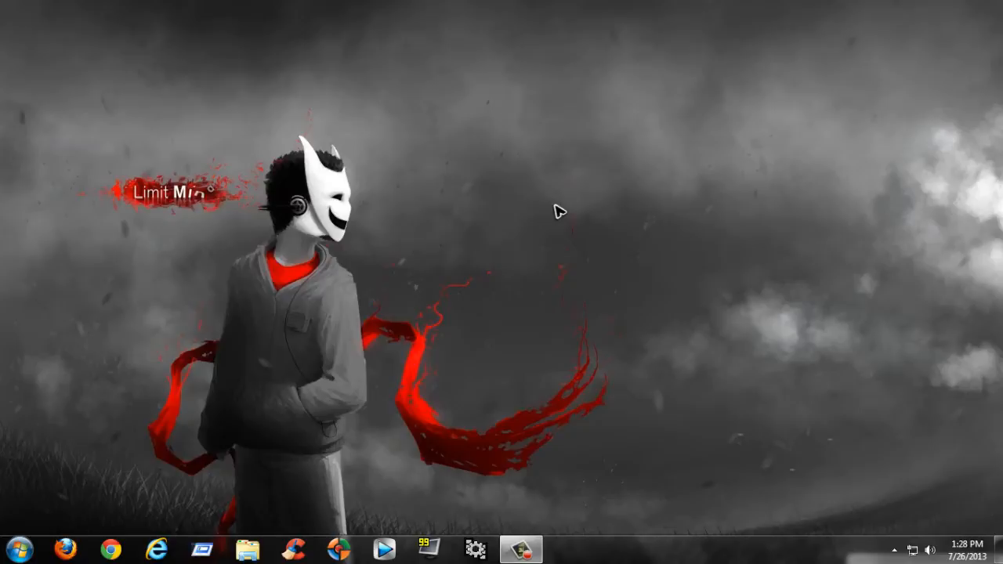
mouse_move(506, 304)
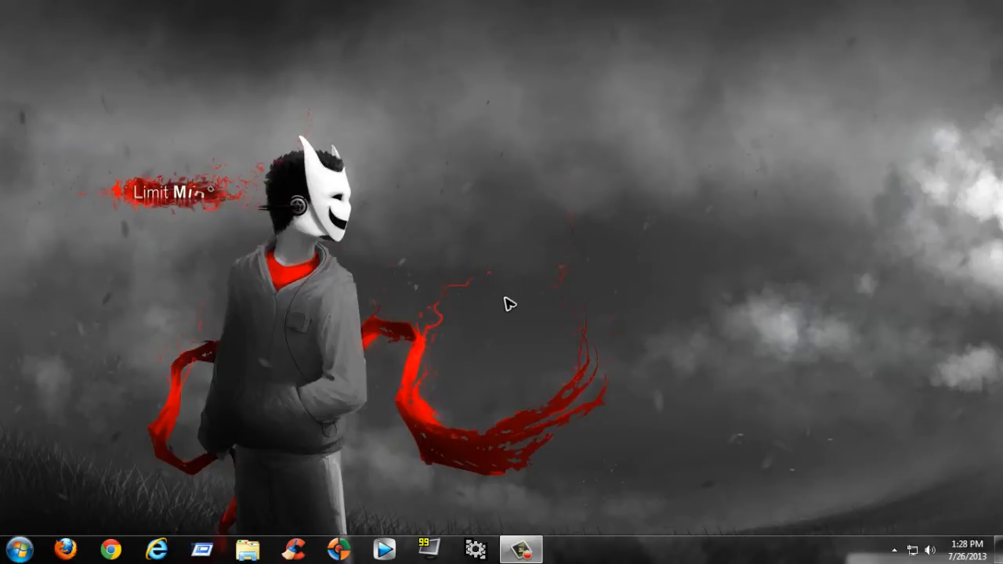
mouse_move(469, 284)
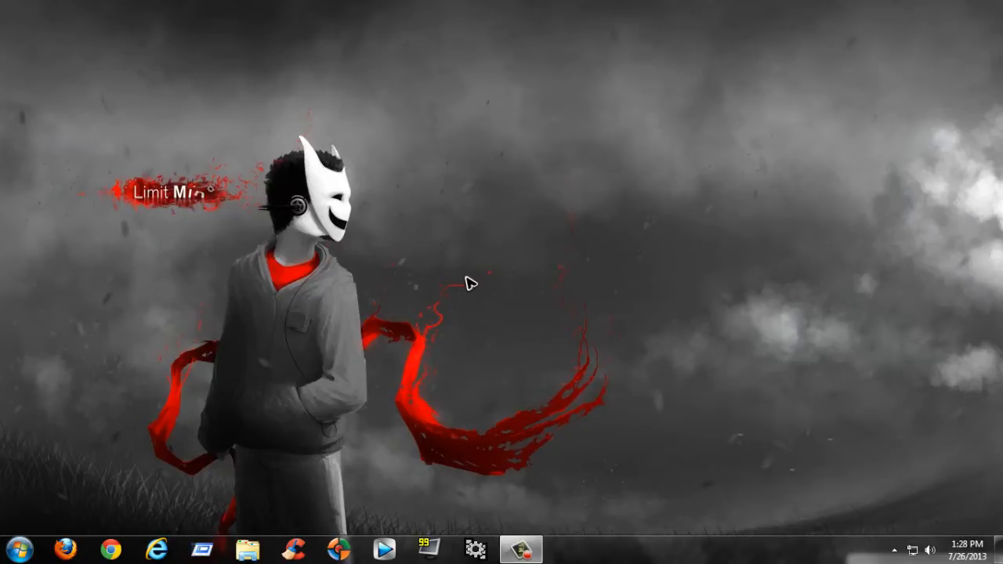
mouse_move(408, 276)
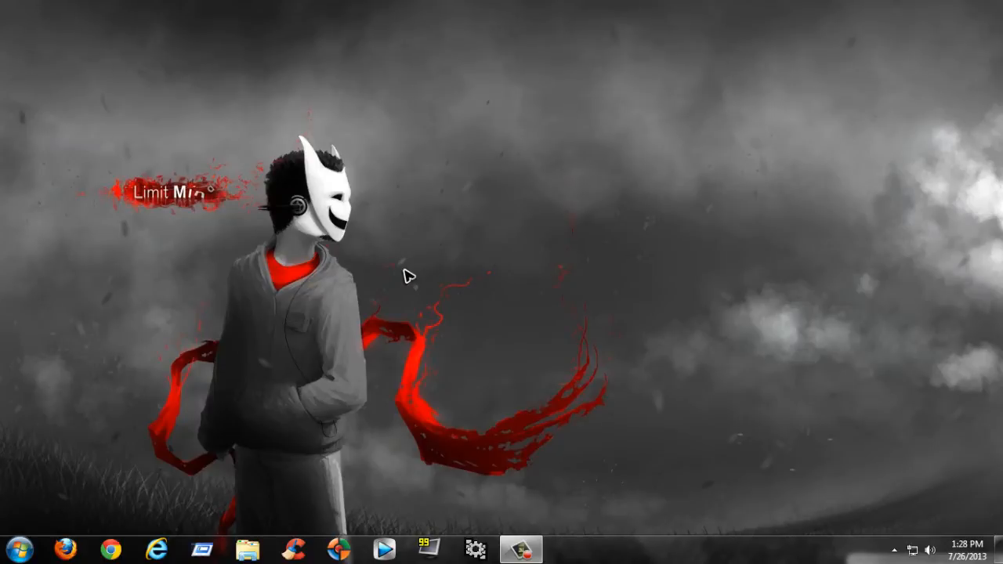
mouse_move(426, 291)
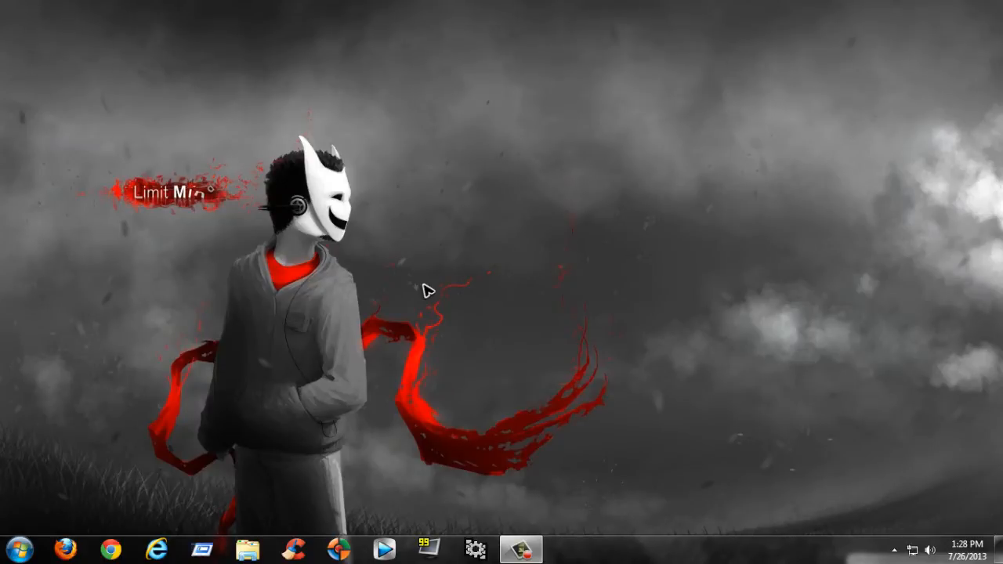
mouse_move(504, 312)
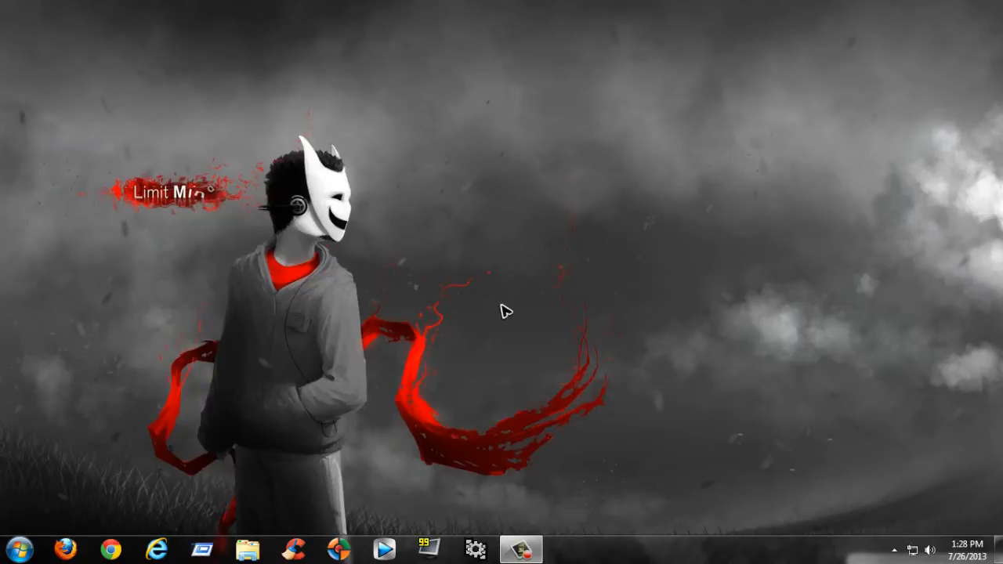
mouse_move(531, 269)
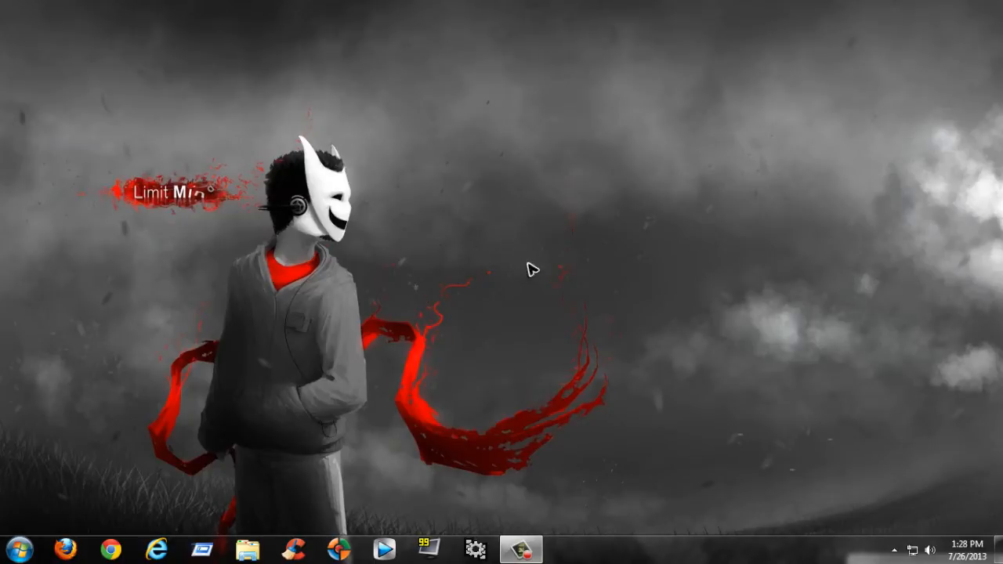
mouse_move(458, 268)
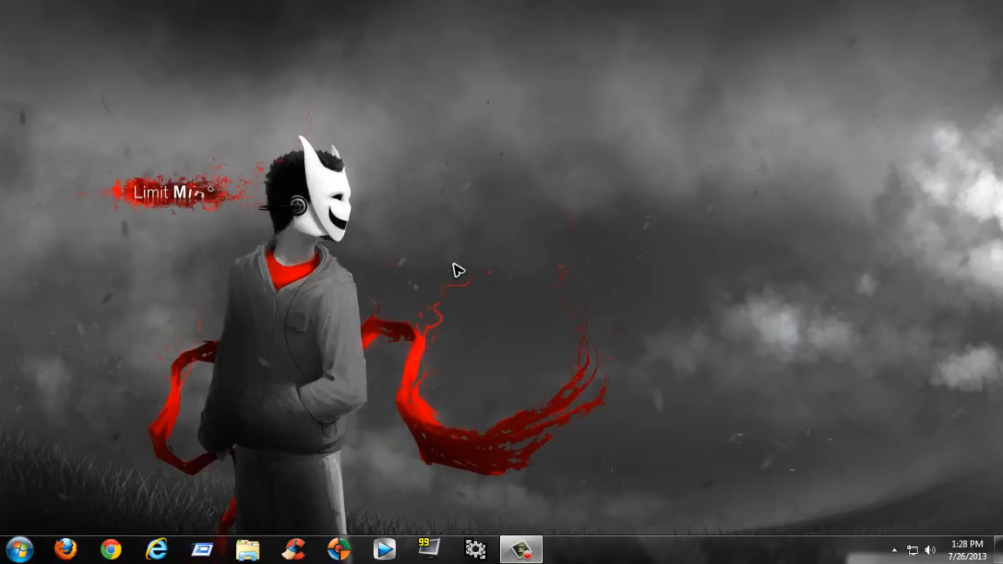
mouse_move(542, 238)
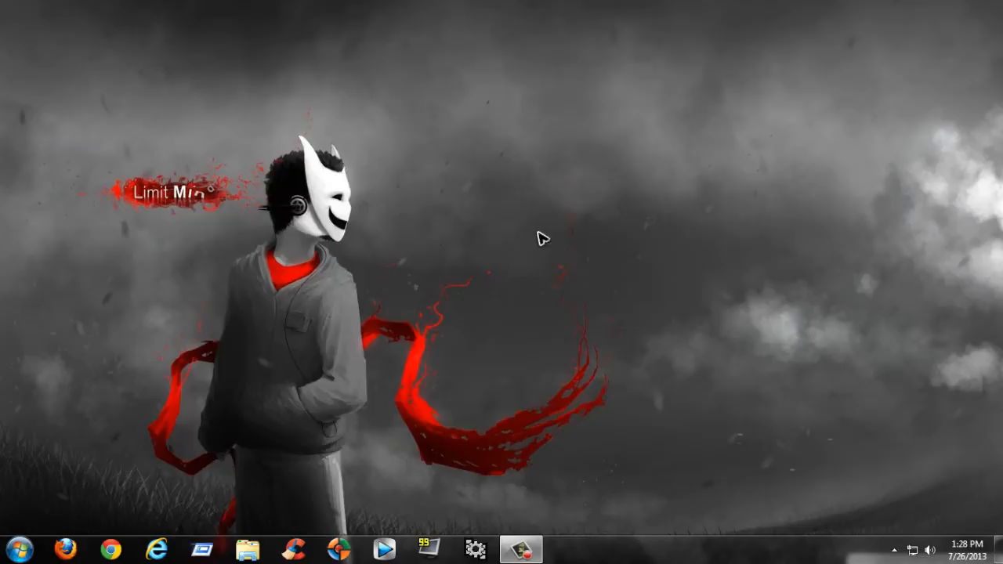
mouse_move(457, 249)
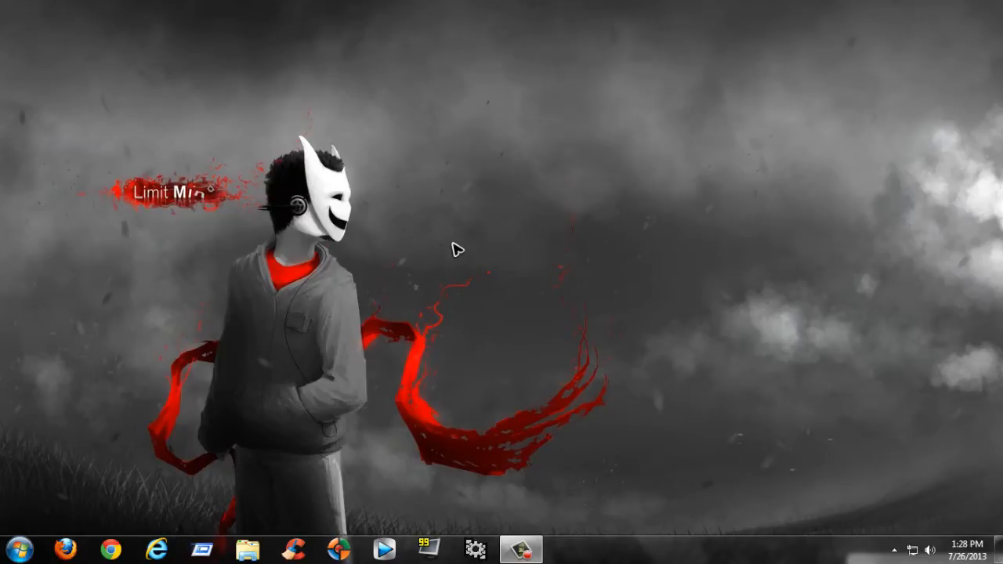
mouse_move(146, 349)
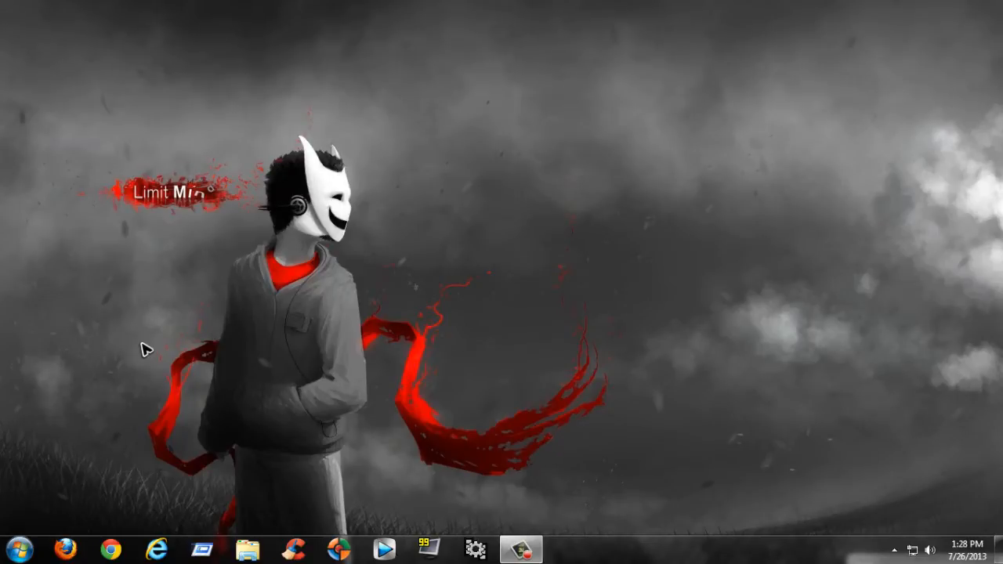
Launch Control Panel from the Start menu, switch to Category view, then back to Large icons
left_click(13, 548)
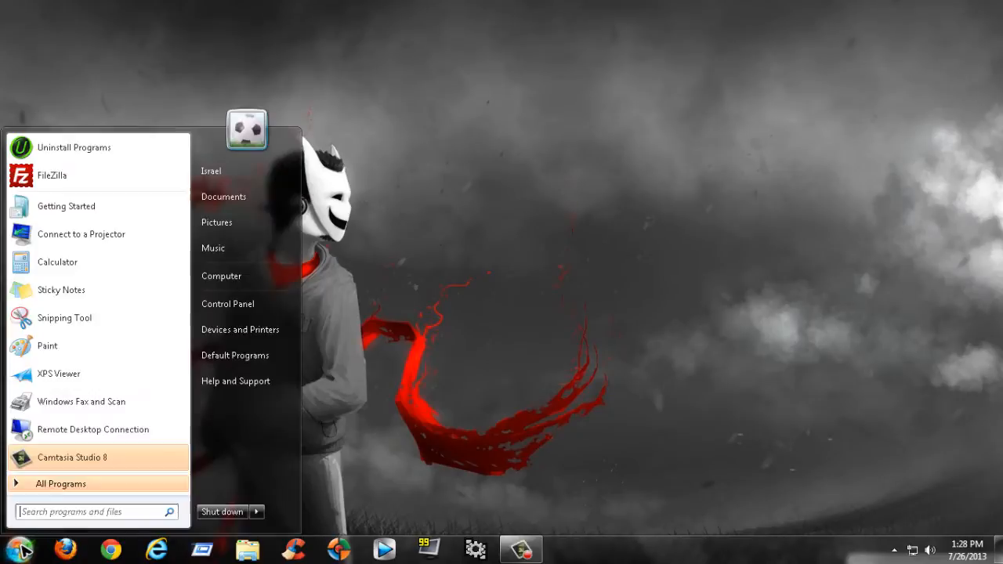
left_click(229, 304)
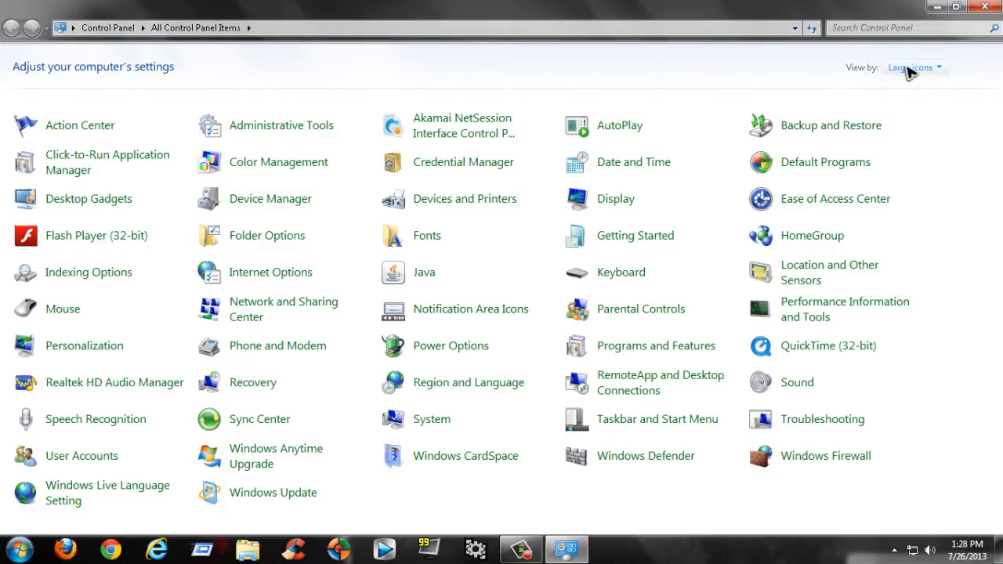
left_click(912, 65)
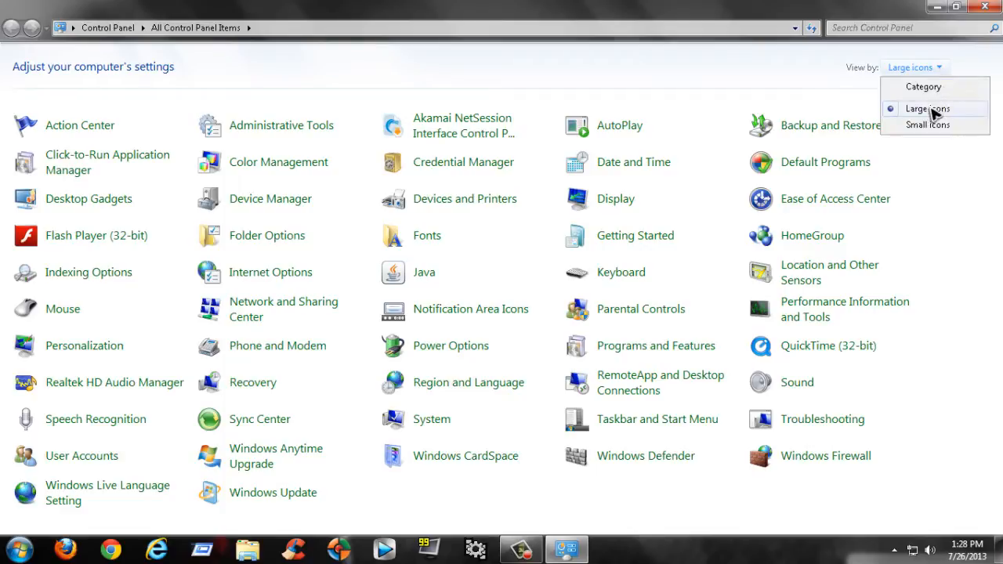
left_click(923, 86)
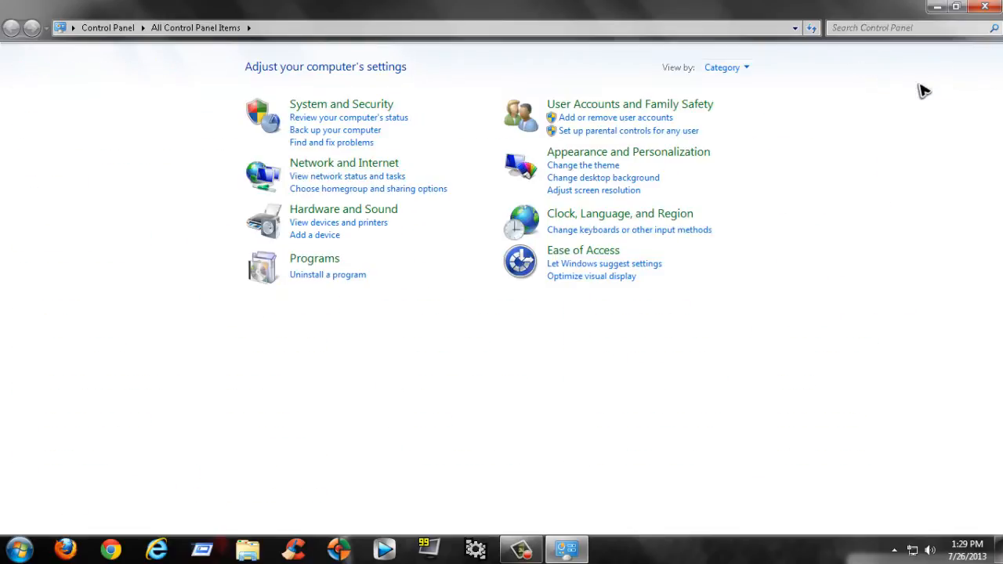
left_click(723, 66)
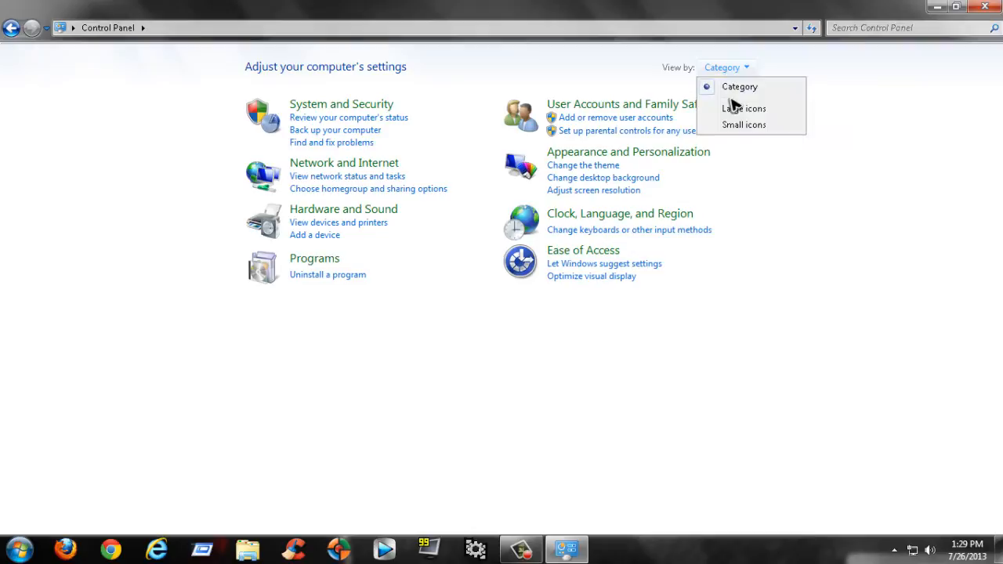
left_click(743, 108)
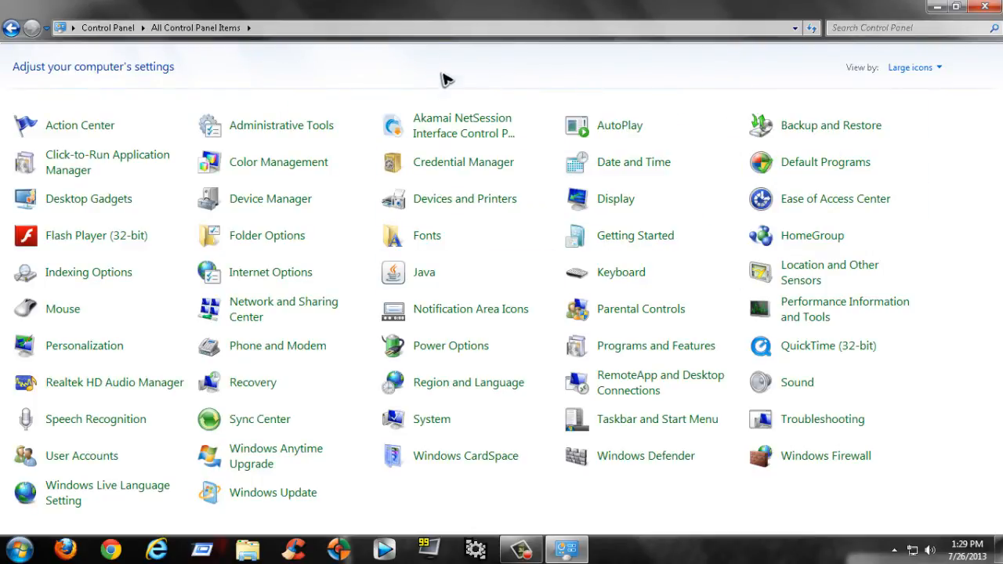
mouse_move(656, 346)
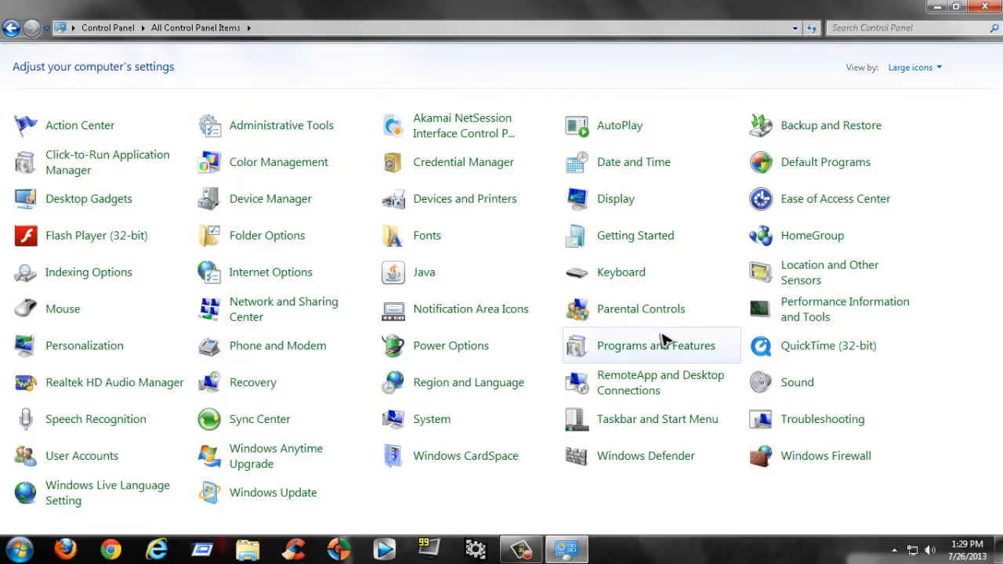
Go into Programs and Features and show its Installed Updates list
left_click(655, 346)
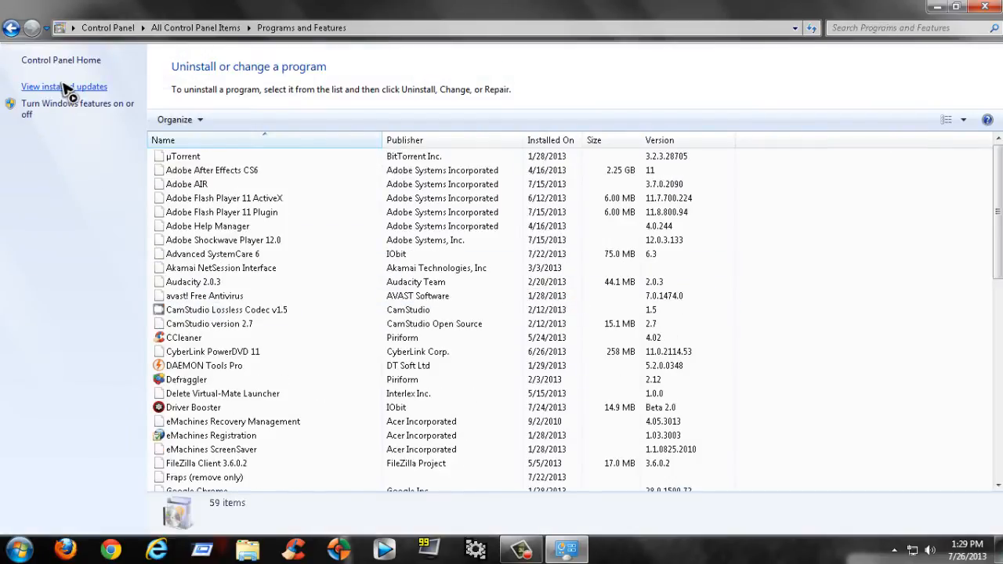
left_click(64, 86)
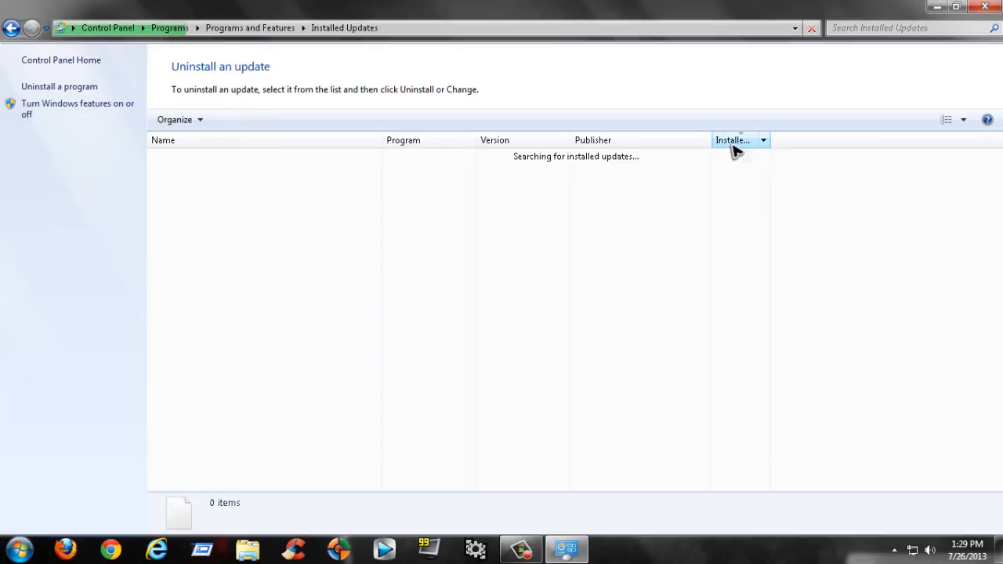
mouse_move(587, 117)
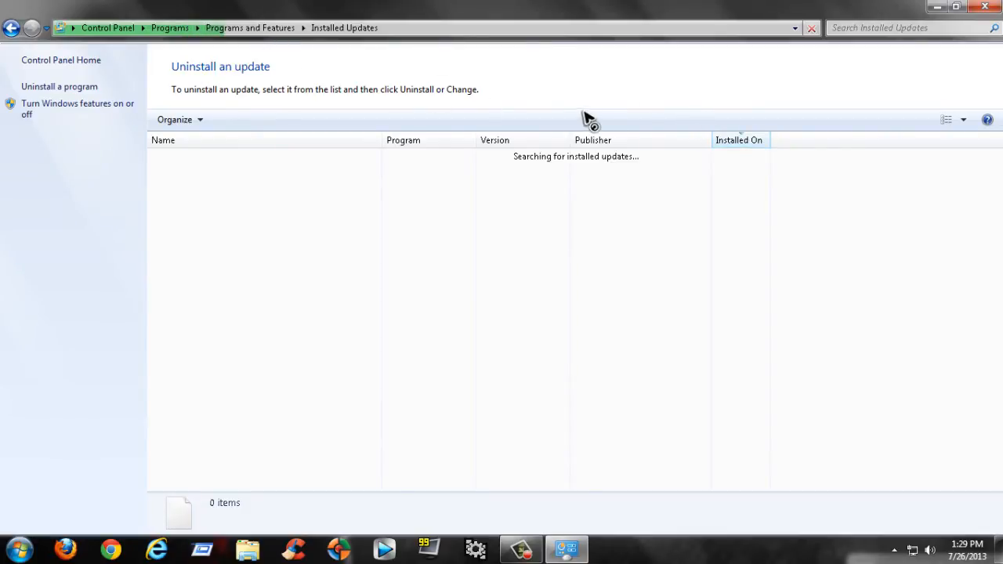
mouse_move(489, 128)
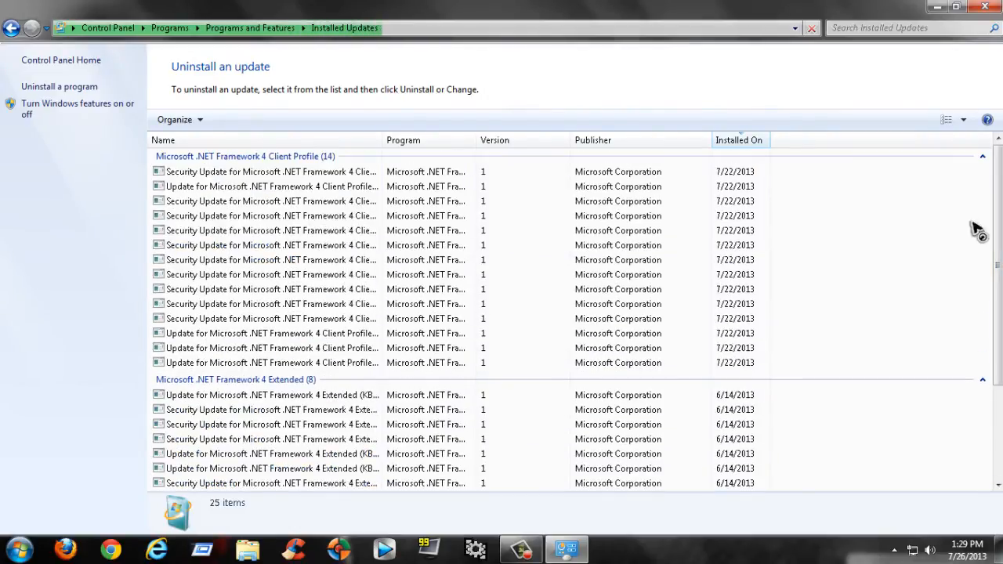
mouse_move(749, 102)
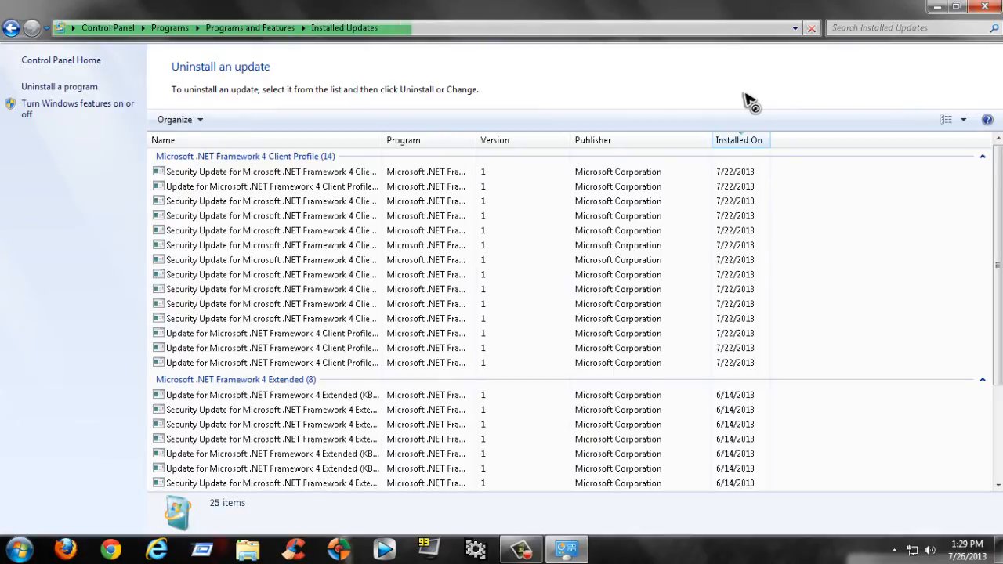
Scroll to the Microsoft Windows group and select the Windows Internet Explorer 9 update
scroll("down", 3)
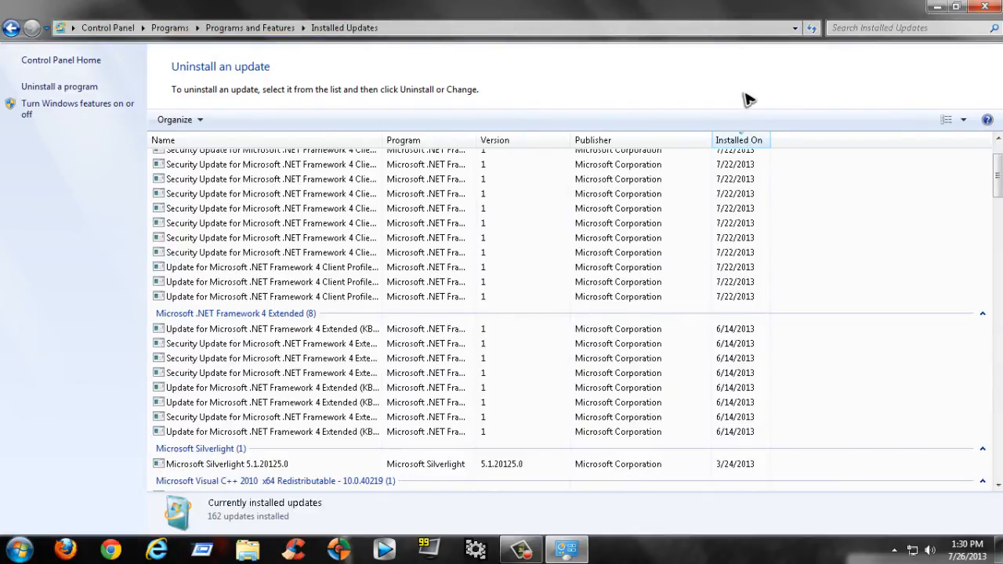
mouse_move(561, 94)
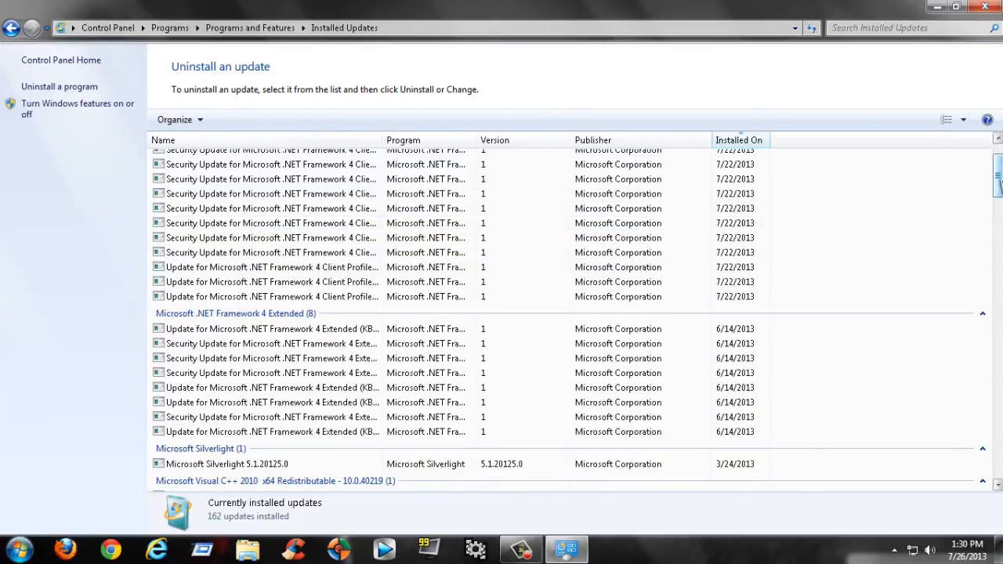
scroll("down", 3)
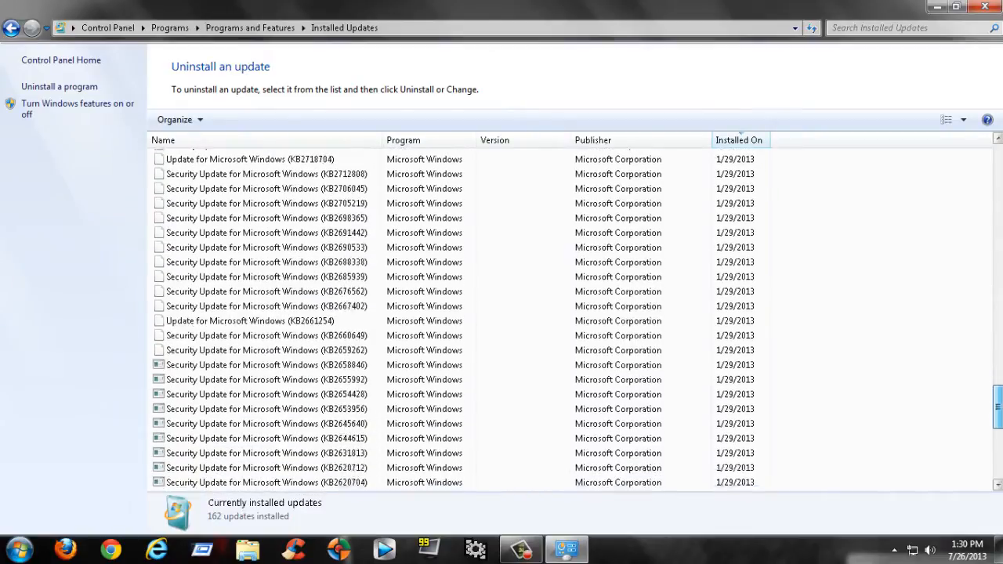
scroll("down", 3)
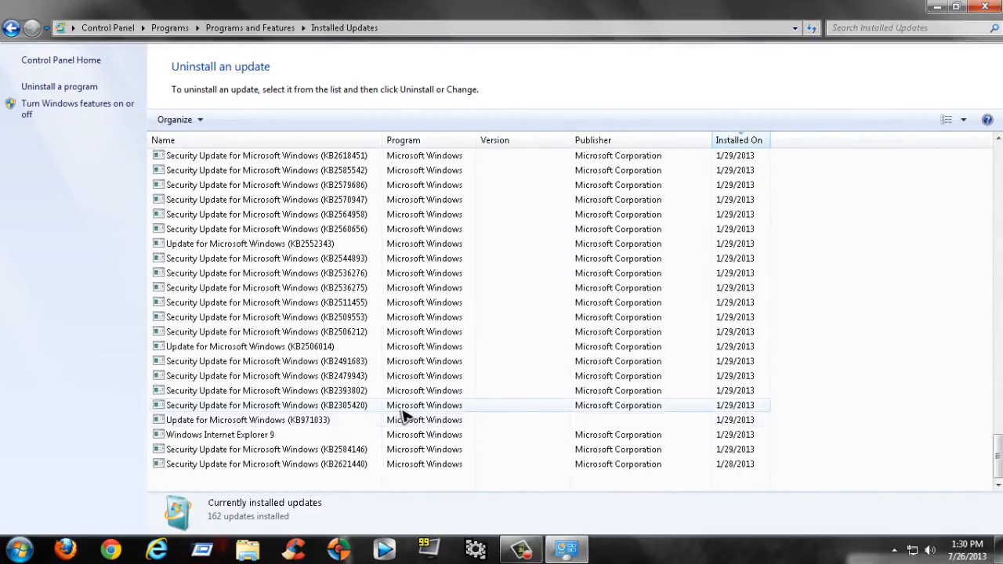
left_click(219, 435)
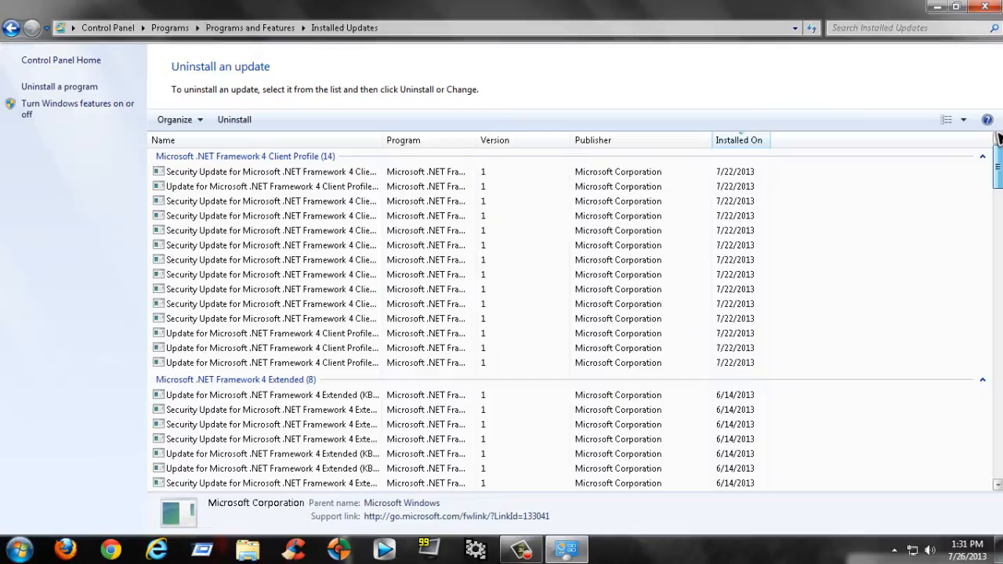
scroll("down", 3)
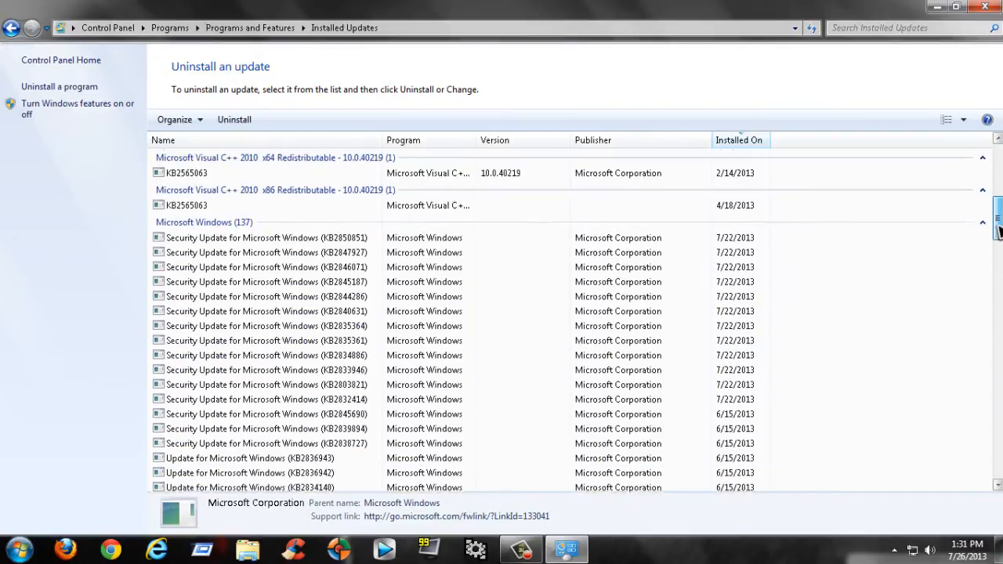
scroll("down", 3)
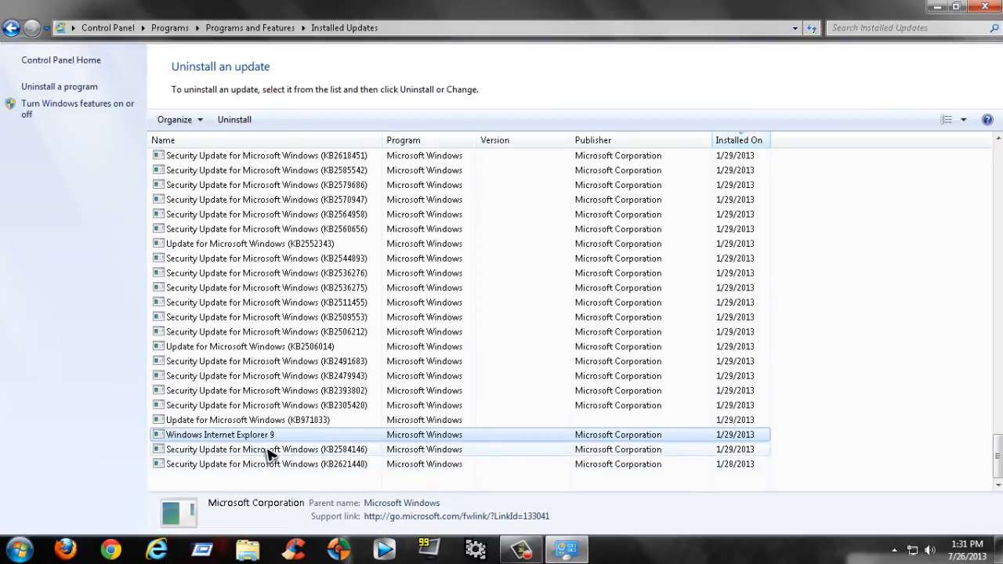
Show the context menu with the Uninstall option on Windows Internet Explorer 9
right_click(220, 436)
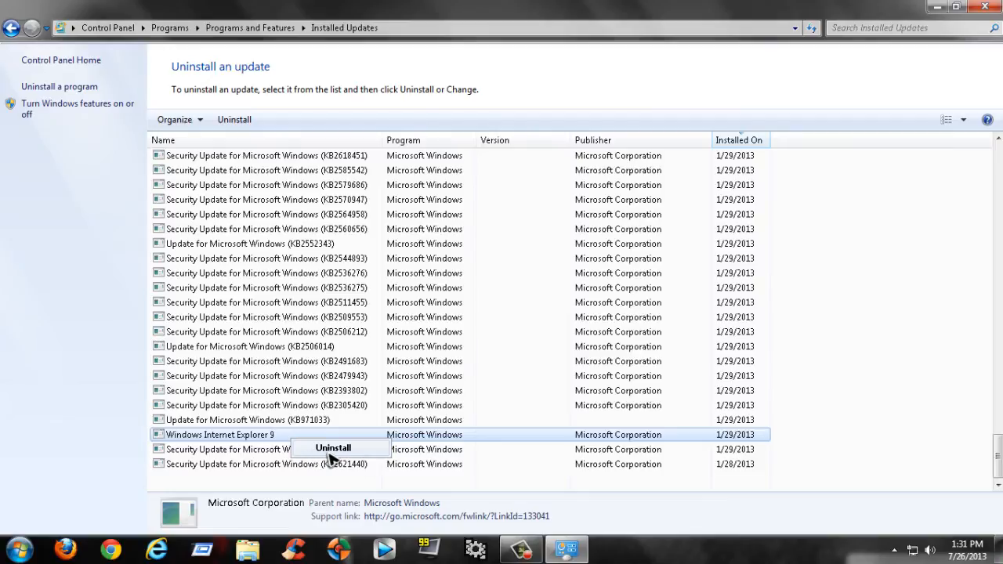
mouse_move(180, 420)
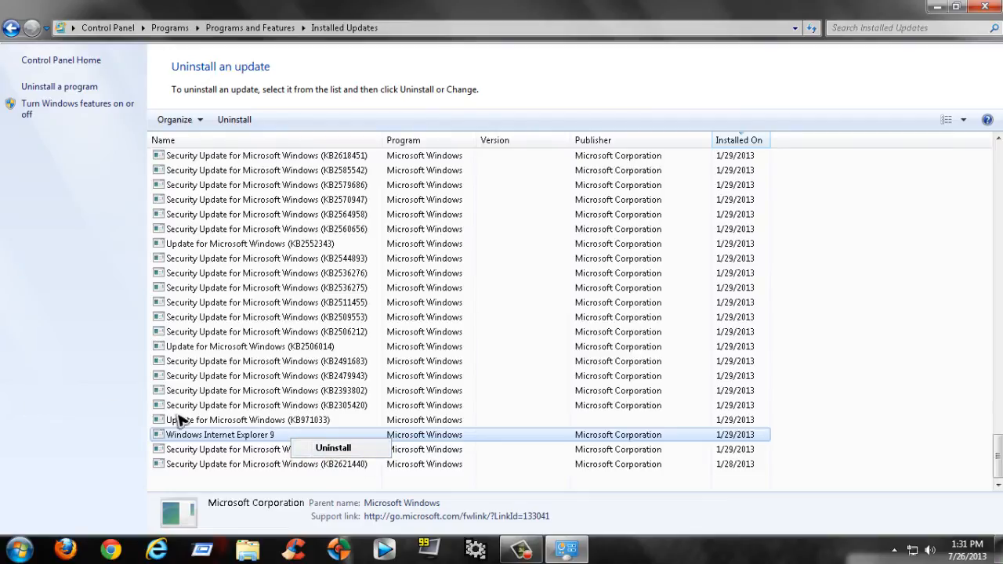
mouse_move(793, 21)
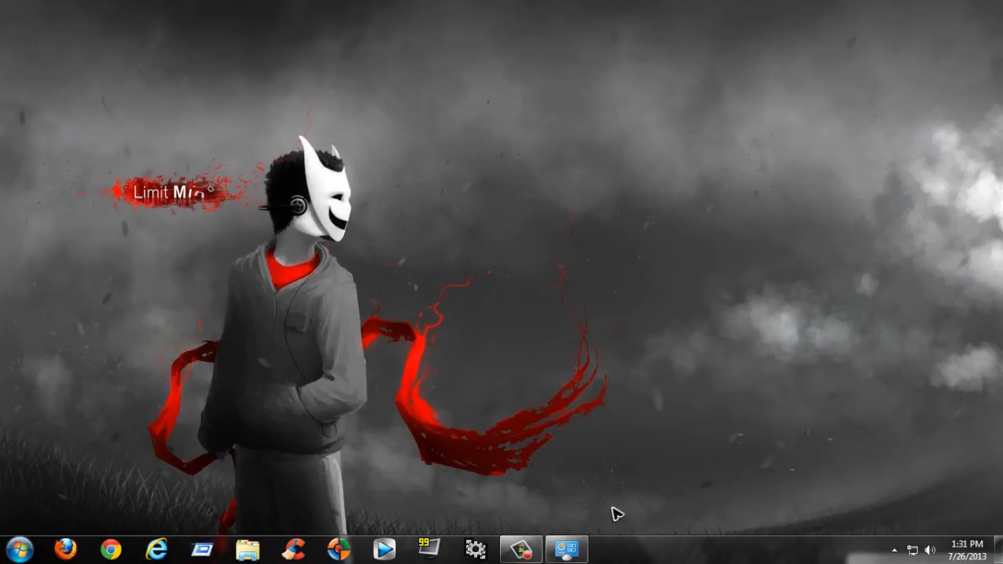
mouse_move(621, 406)
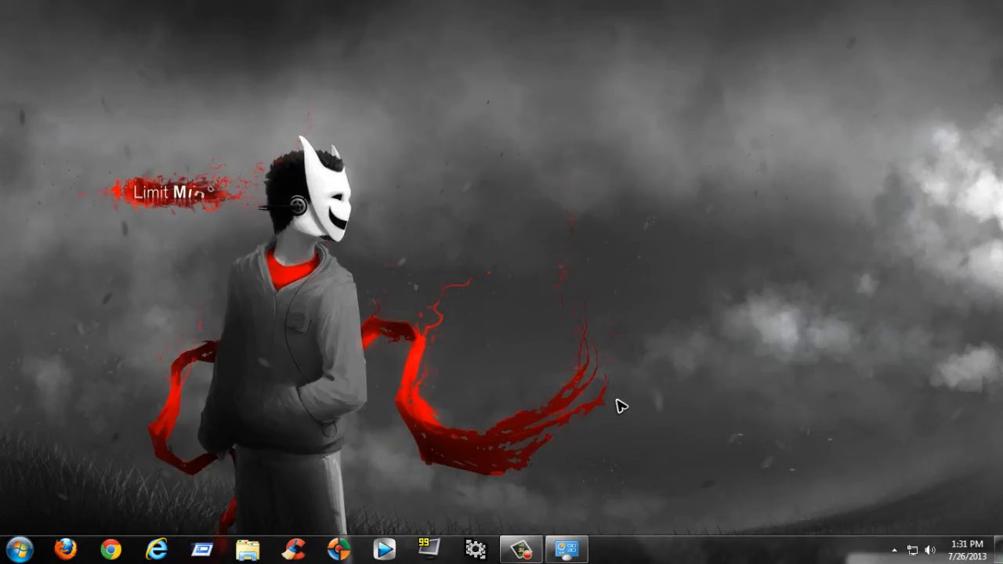
mouse_move(448, 315)
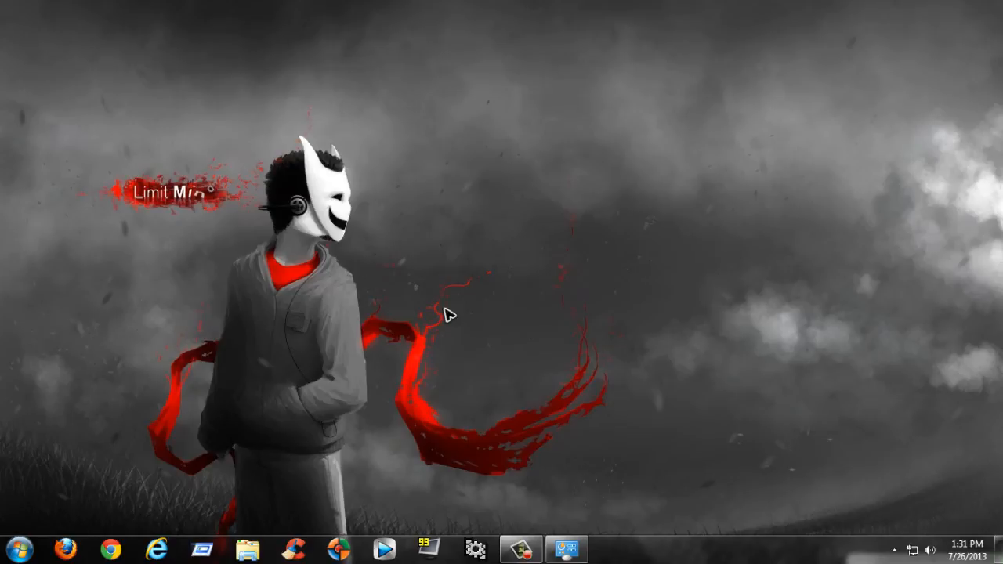
mouse_move(362, 228)
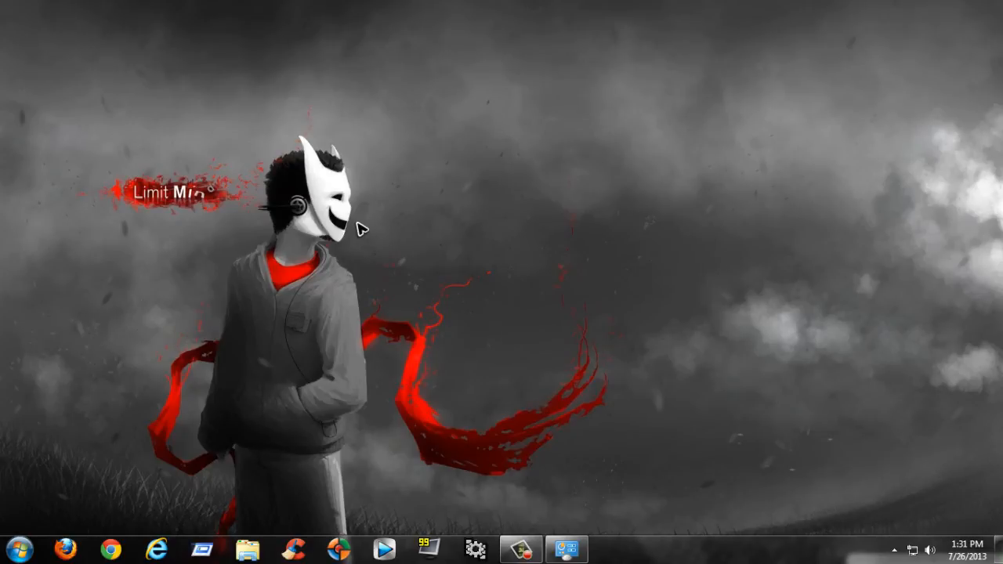
mouse_move(573, 301)
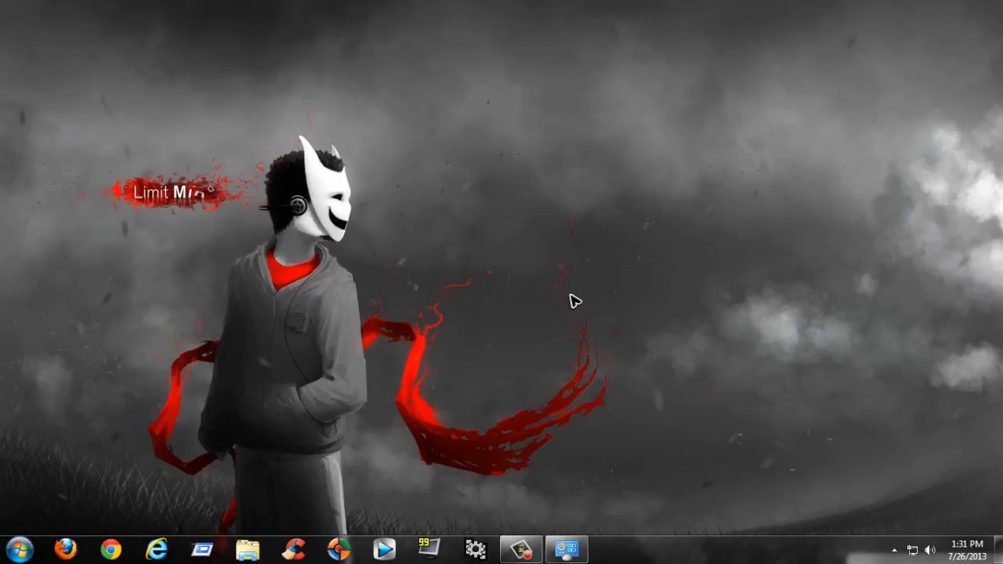
mouse_move(575, 302)
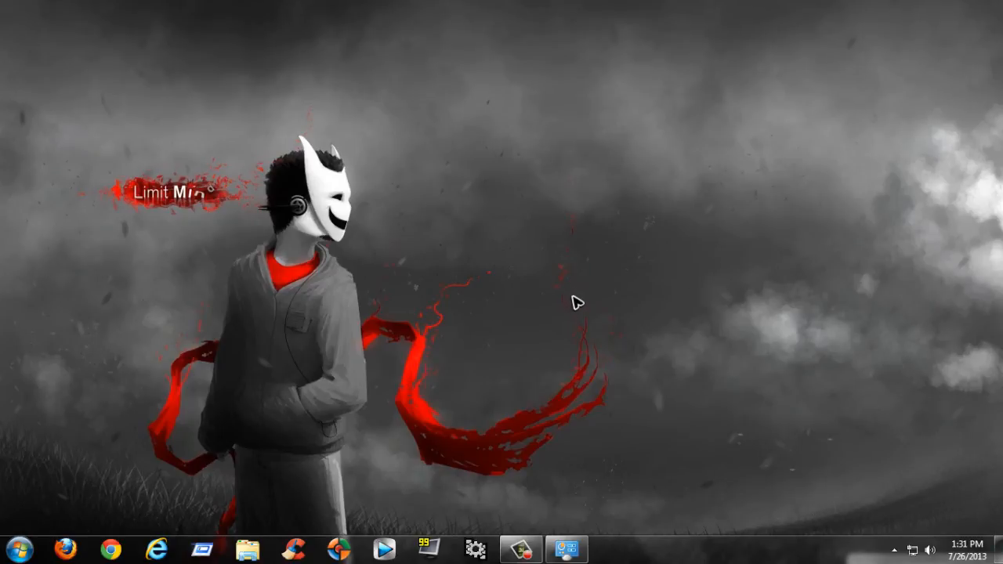
mouse_move(488, 327)
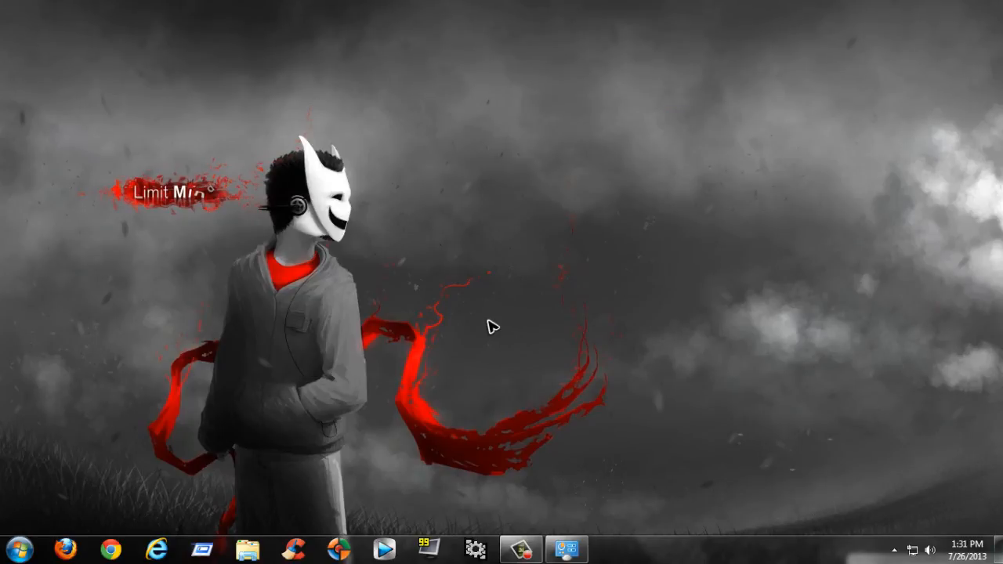